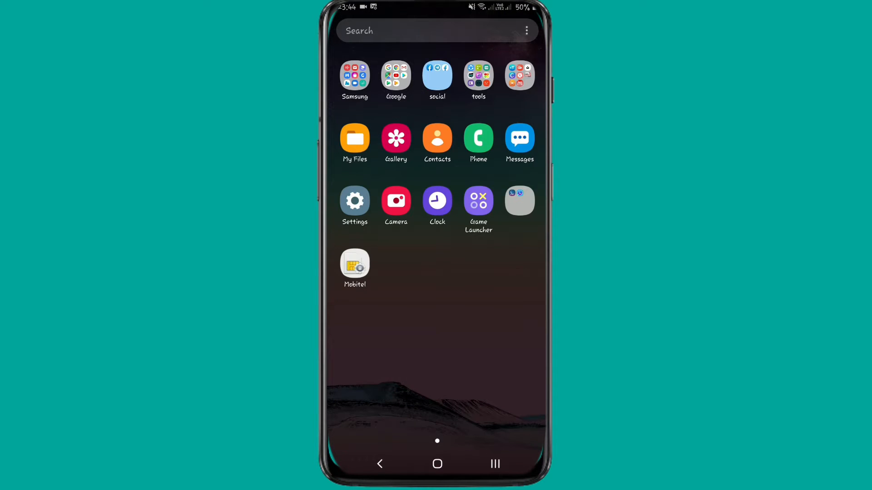
Browse My Files to the Download folder containing the YOWA APK and theme XML.
left_click(354, 138)
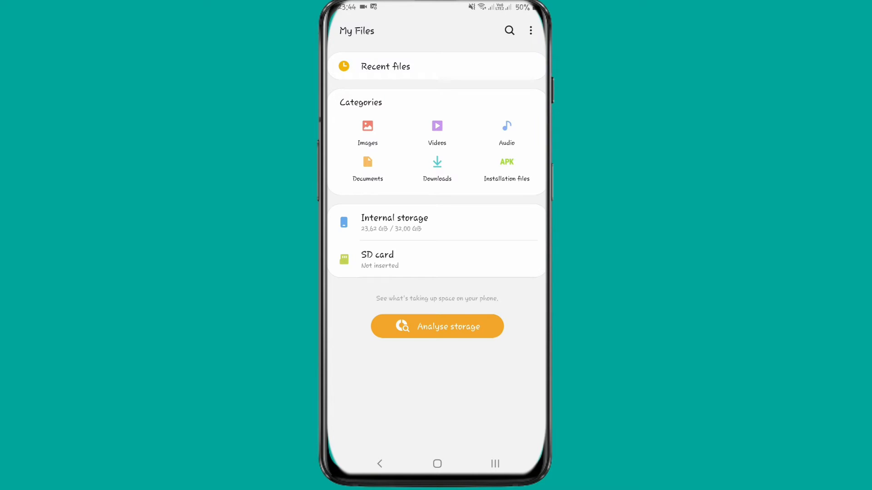
left_click(394, 222)
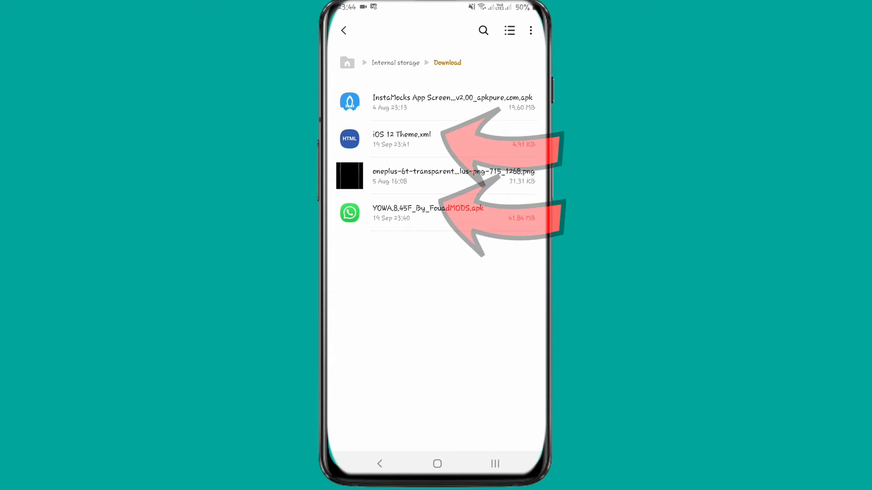
Install YoWhatsApp from the downloaded YOWA APK and open the installed app.
left_click(426, 213)
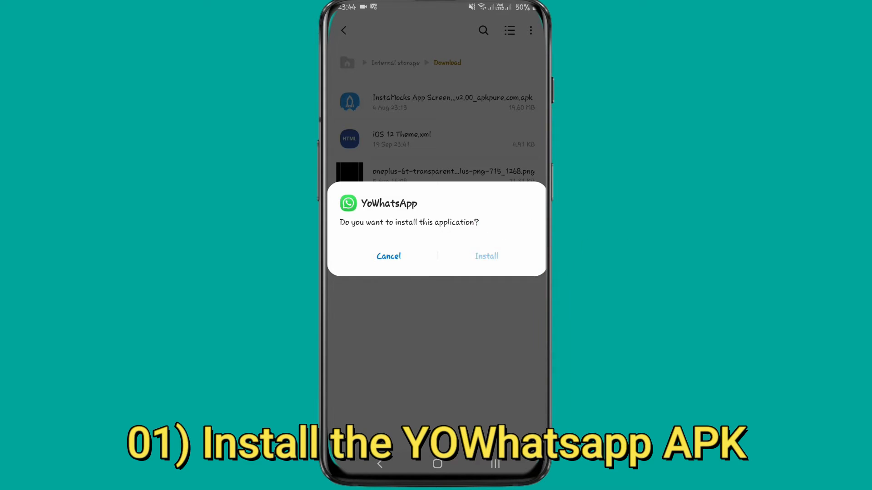
left_click(485, 256)
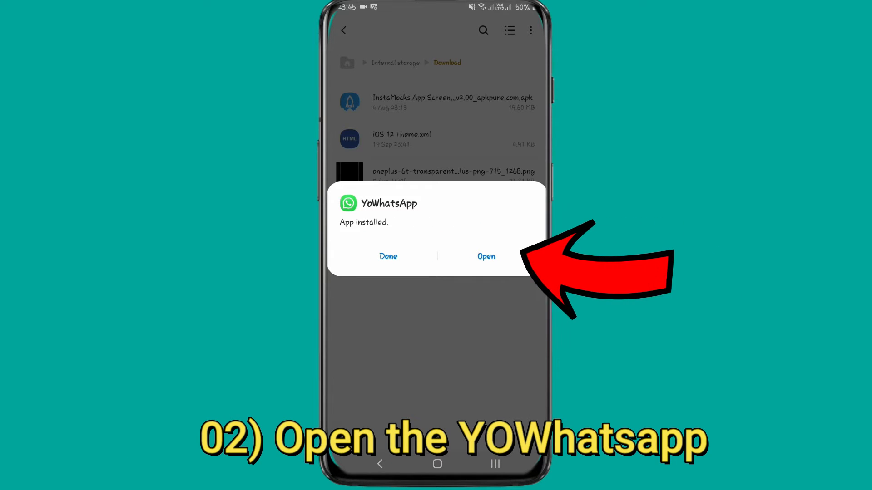
left_click(485, 256)
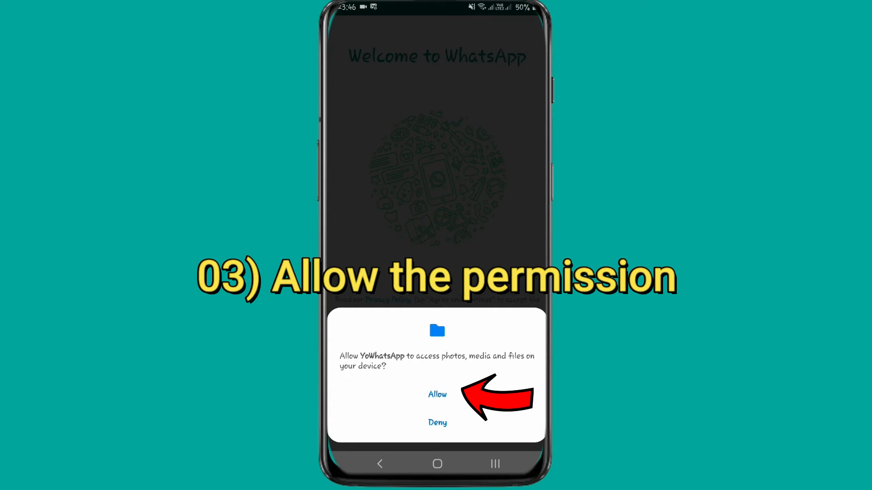
Grant media and contacts access, verify the phone number, skip backup, and enter a profile name.
left_click(437, 394)
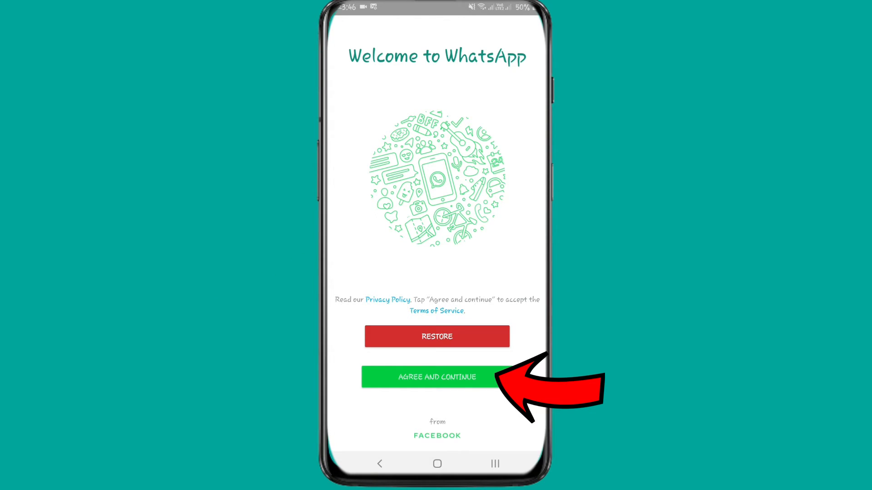
left_click(436, 377)
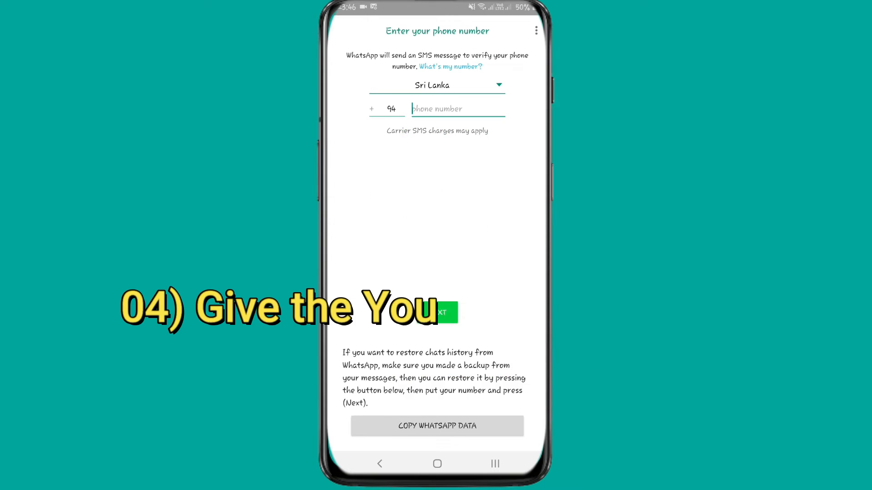
left_click(456, 109)
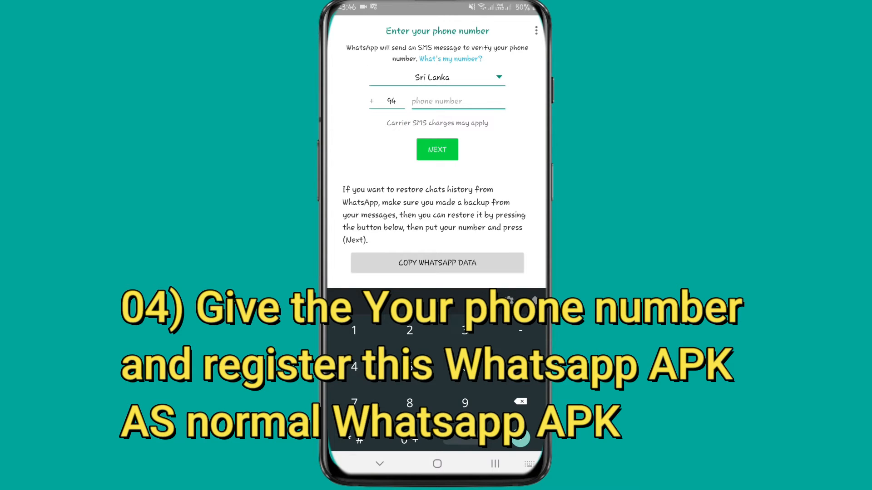
left_click(437, 149)
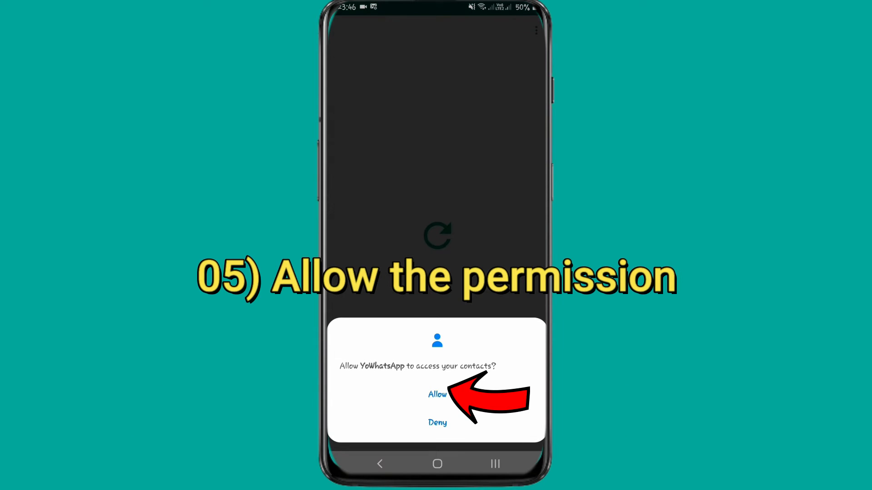
left_click(437, 395)
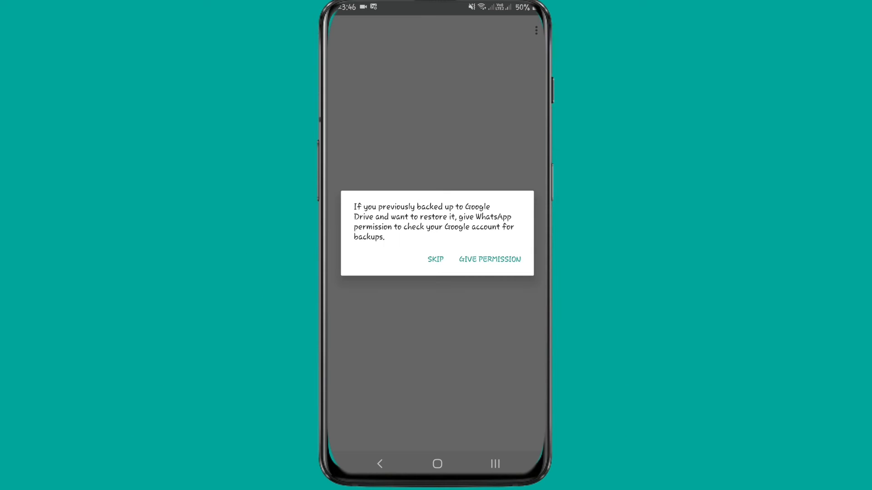
left_click(436, 260)
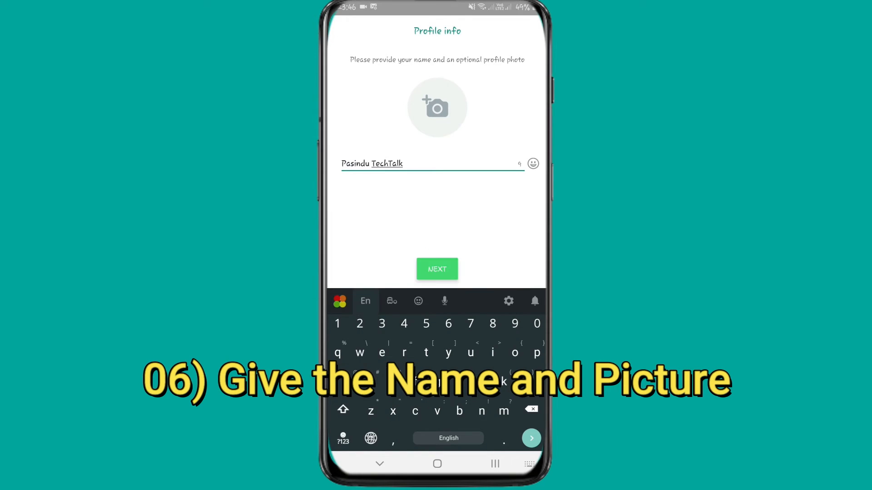
left_click(437, 268)
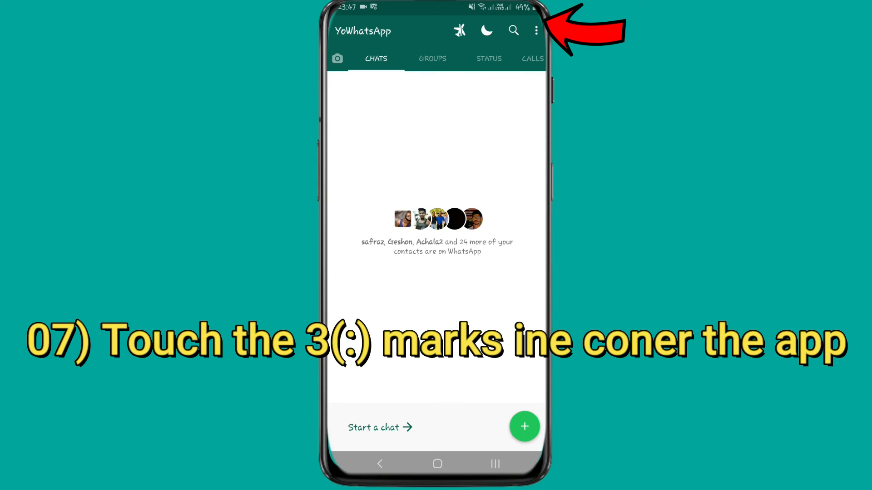
Load 'iOS 12 Theme.xml' from the phone through the FMThemes Load theme option.
left_click(536, 30)
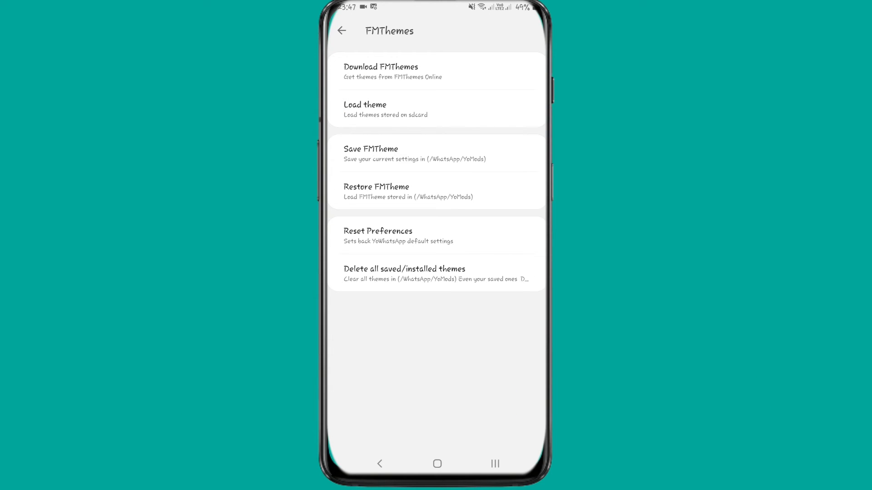
left_click(364, 109)
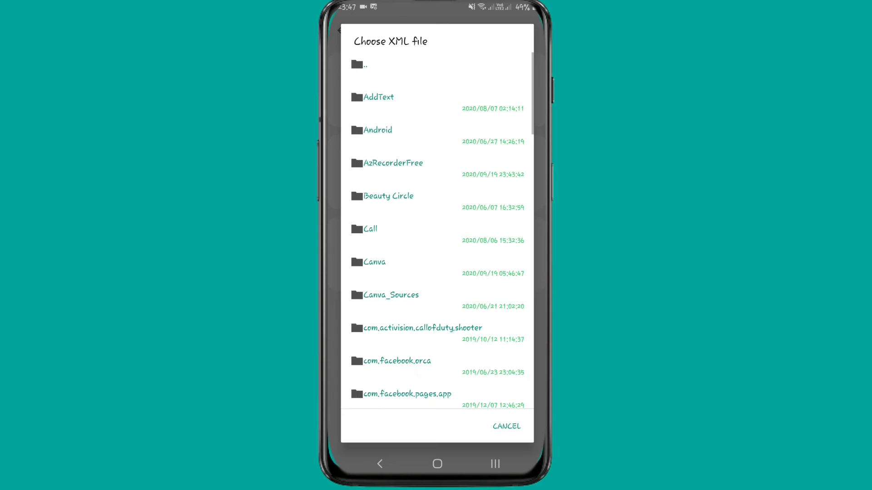
scroll("down", 3)
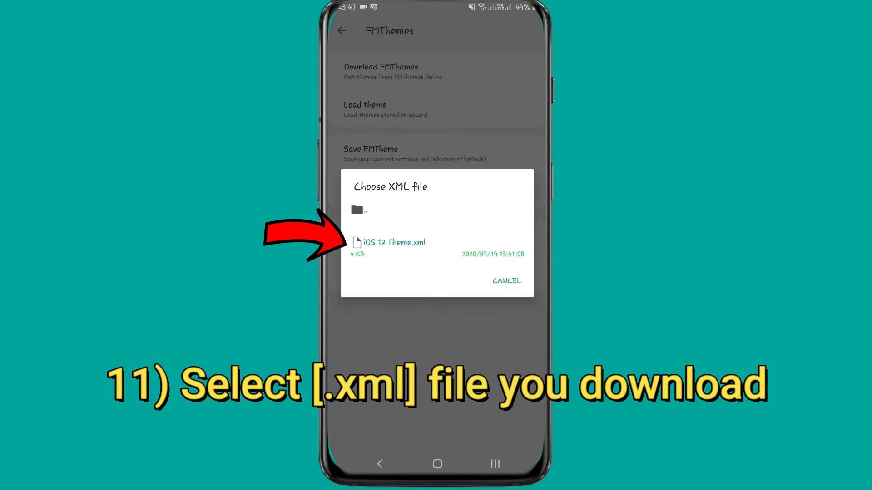
left_click(393, 242)
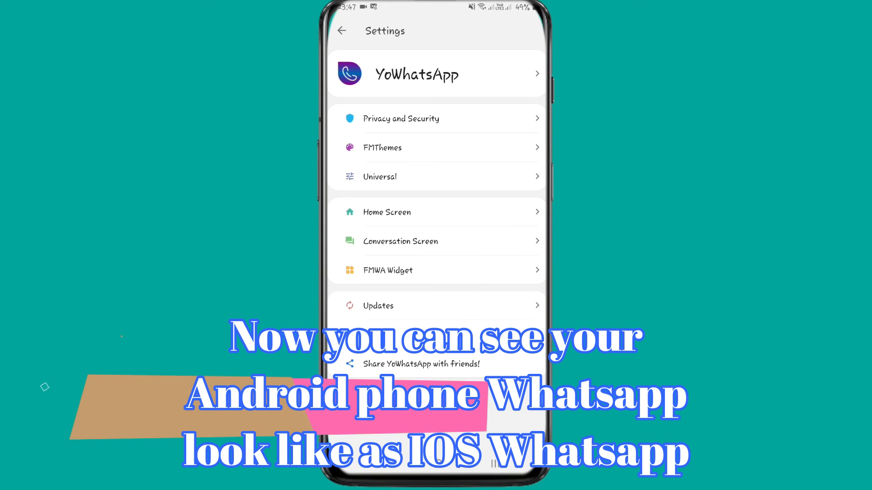
Back on Chats, start a new chat with a contact and send 'Hi'.
left_click(342, 30)
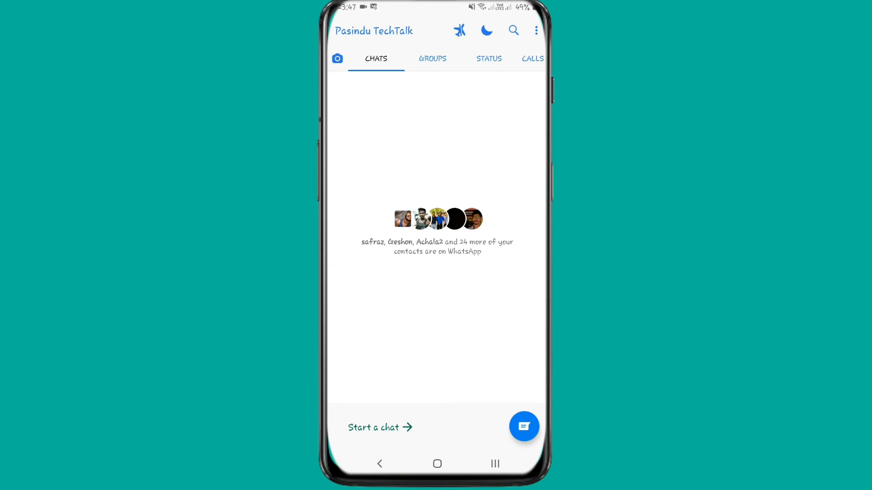
left_click(523, 426)
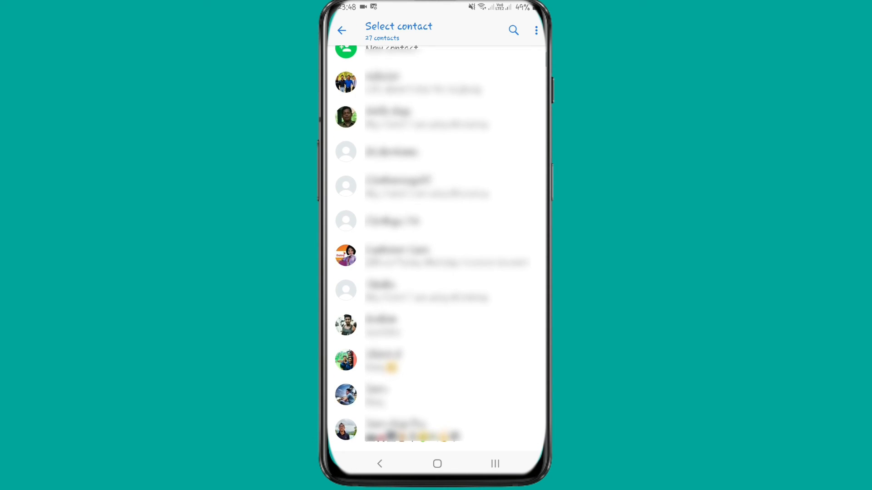
scroll("down", 3)
type("H")
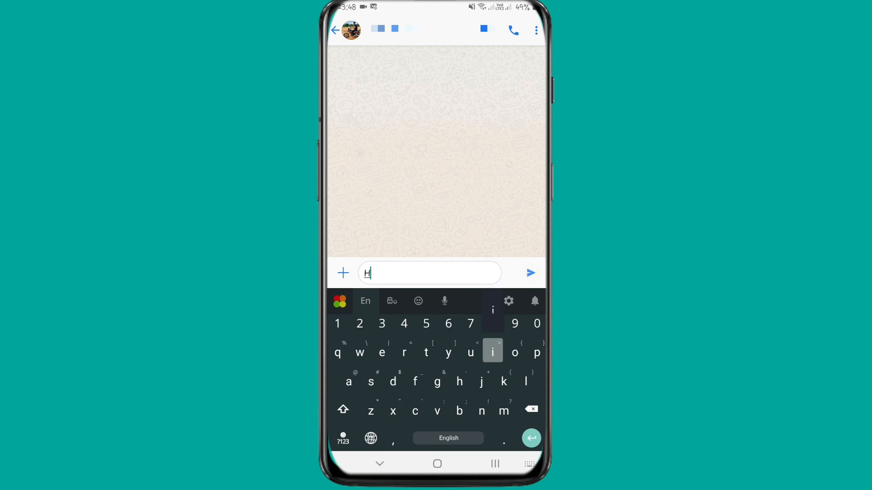
left_click(528, 273)
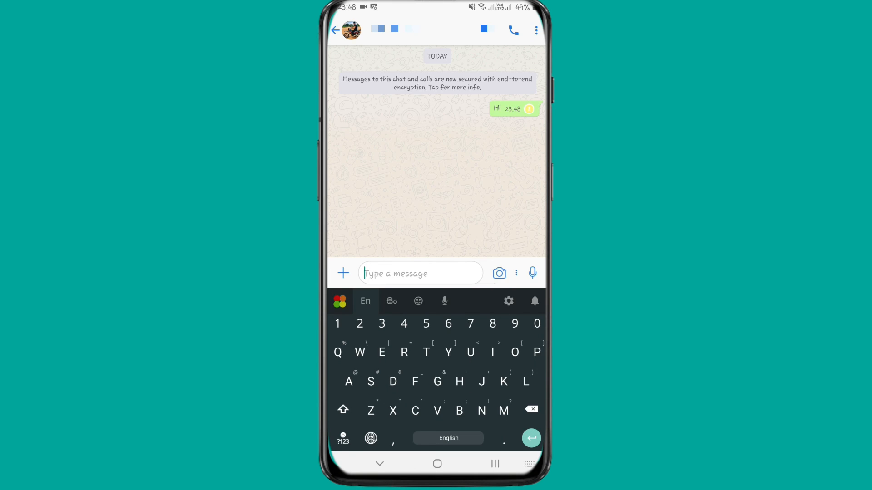